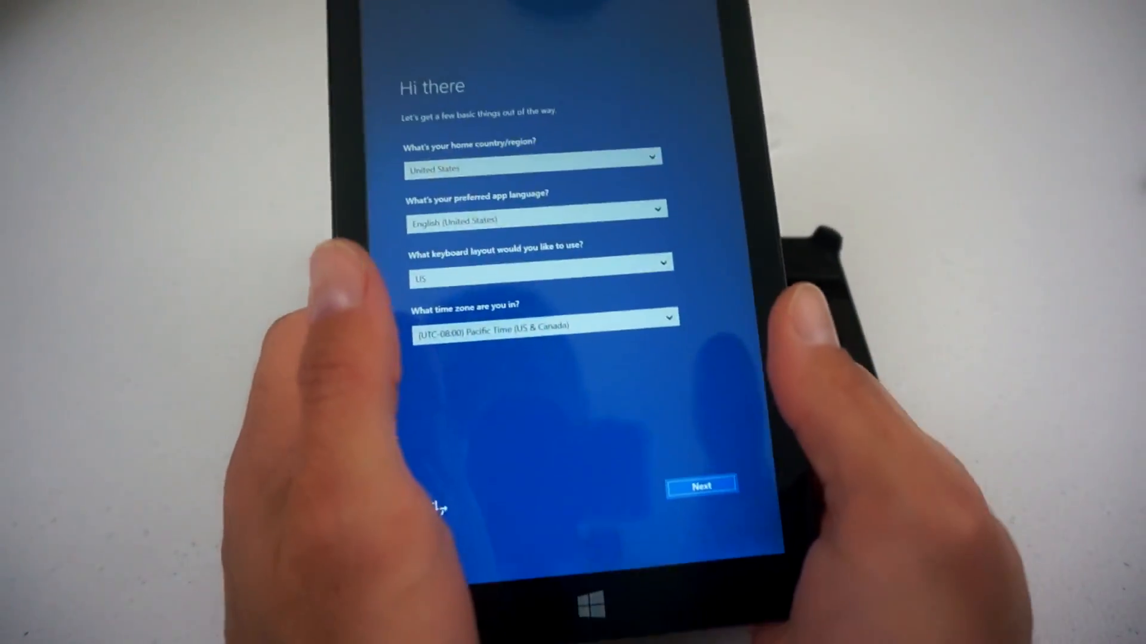
# Accept the United States region, English language, US keyboard and Pacific Time defaults
pyautogui.click(699, 486)
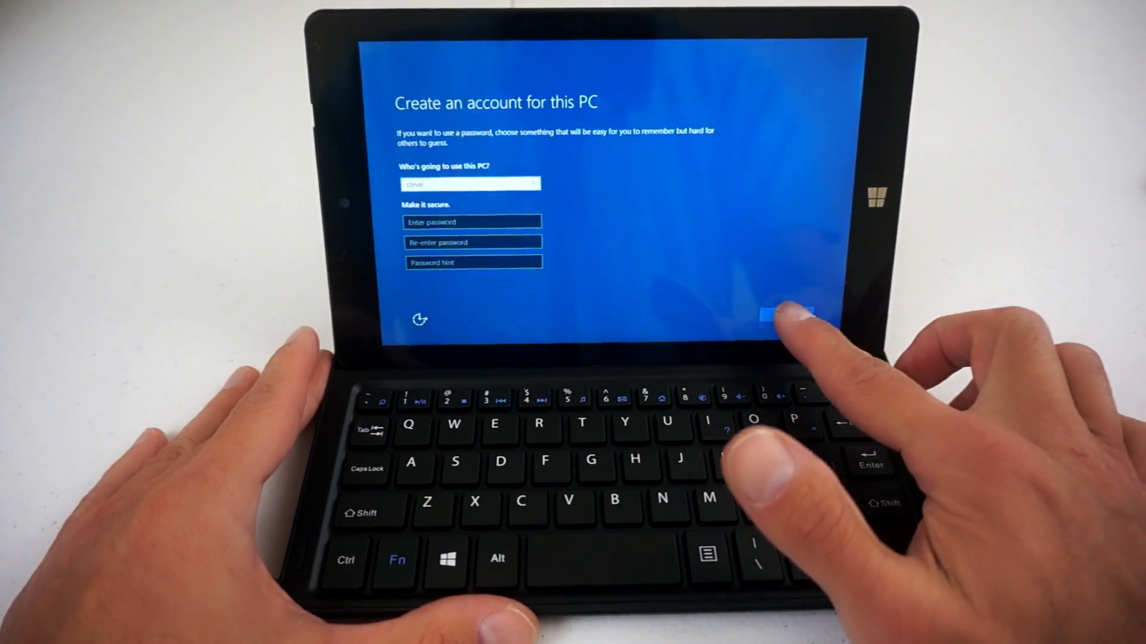
# Finish the account page so Windows setup completes and the desktop loads
pyautogui.click(783, 314)
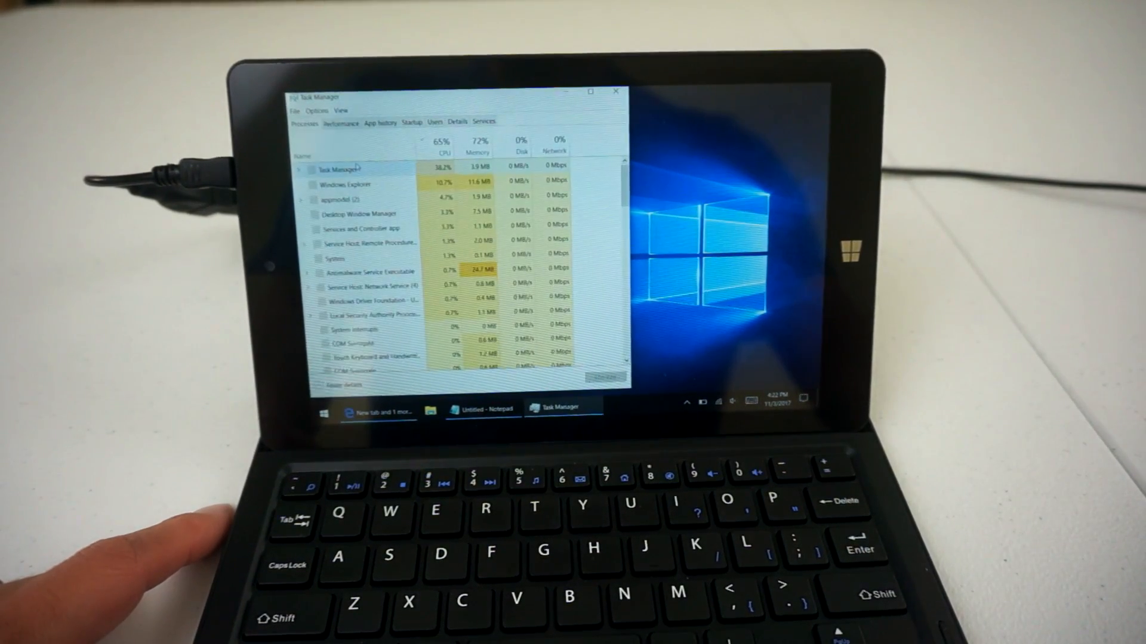
# Review the Atom Z3735G CPU and 1 GB memory figures, then close Task Manager
pyautogui.click(340, 123)
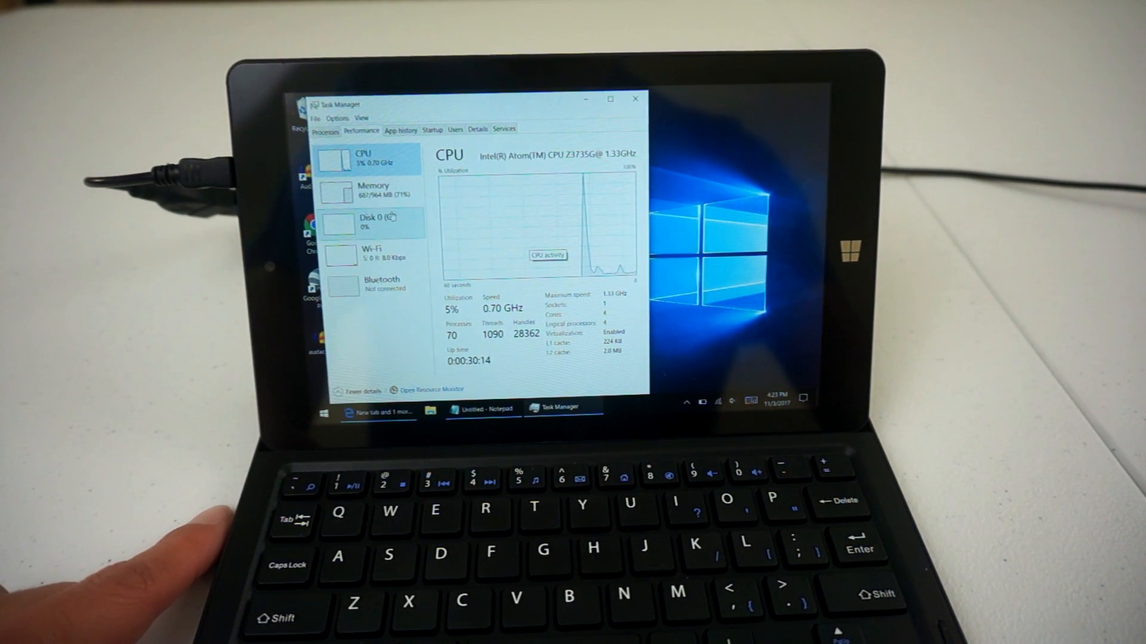
pyautogui.click(374, 192)
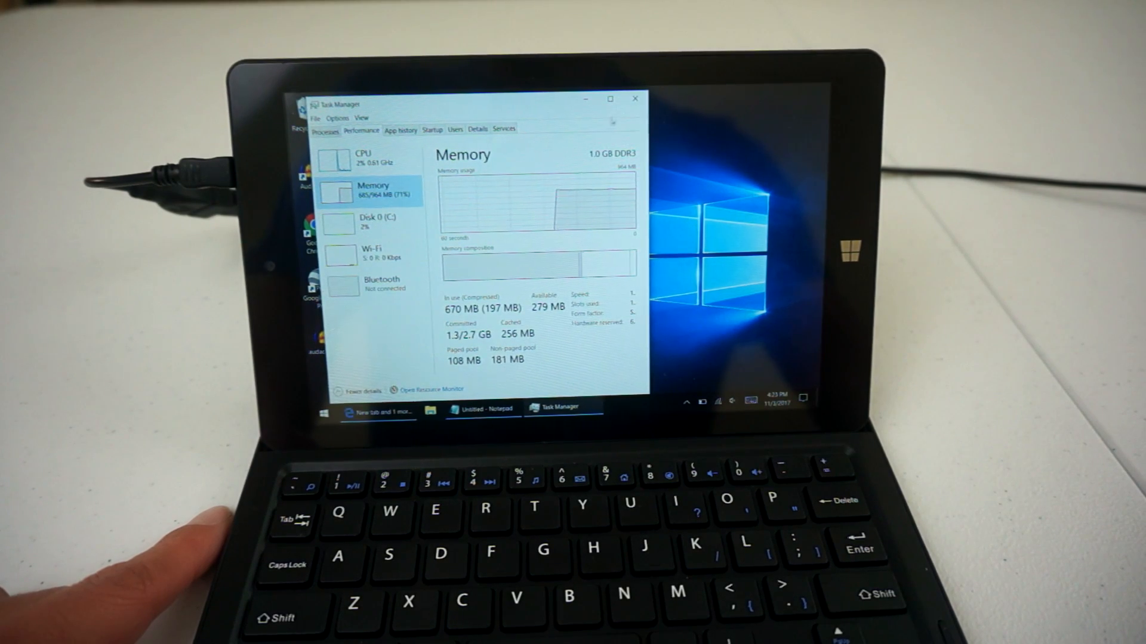
pyautogui.click(634, 99)
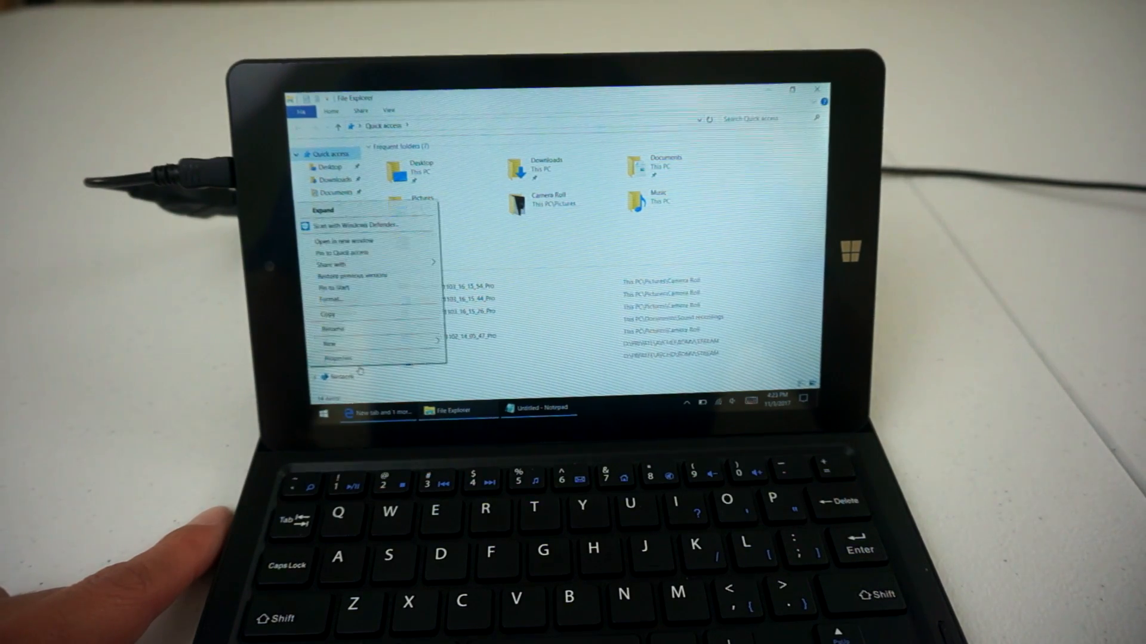
# Show the system properties for This PC
pyautogui.click(339, 357)
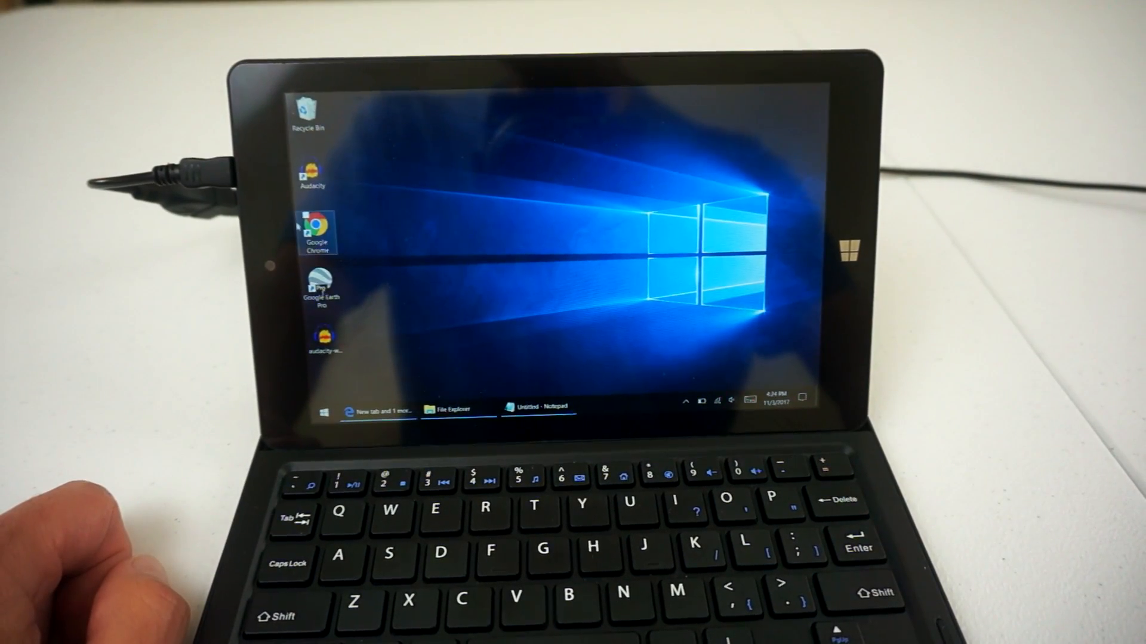
# Launch Google Earth Pro from its desktop shortcut
pyautogui.click(319, 285)
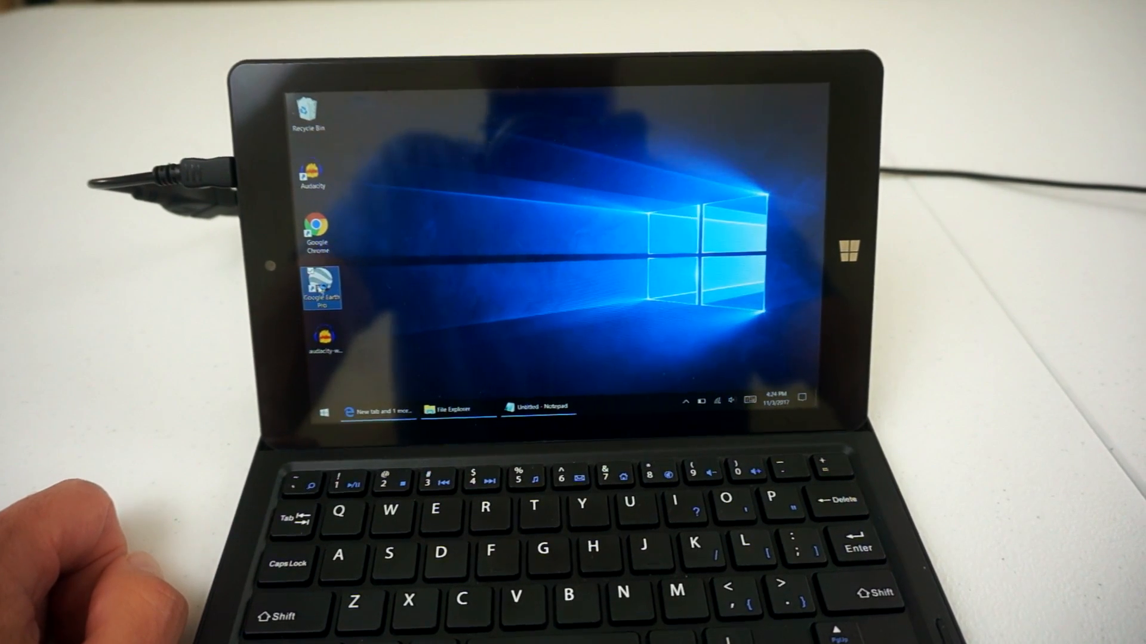
pyautogui.doubleClick(322, 283)
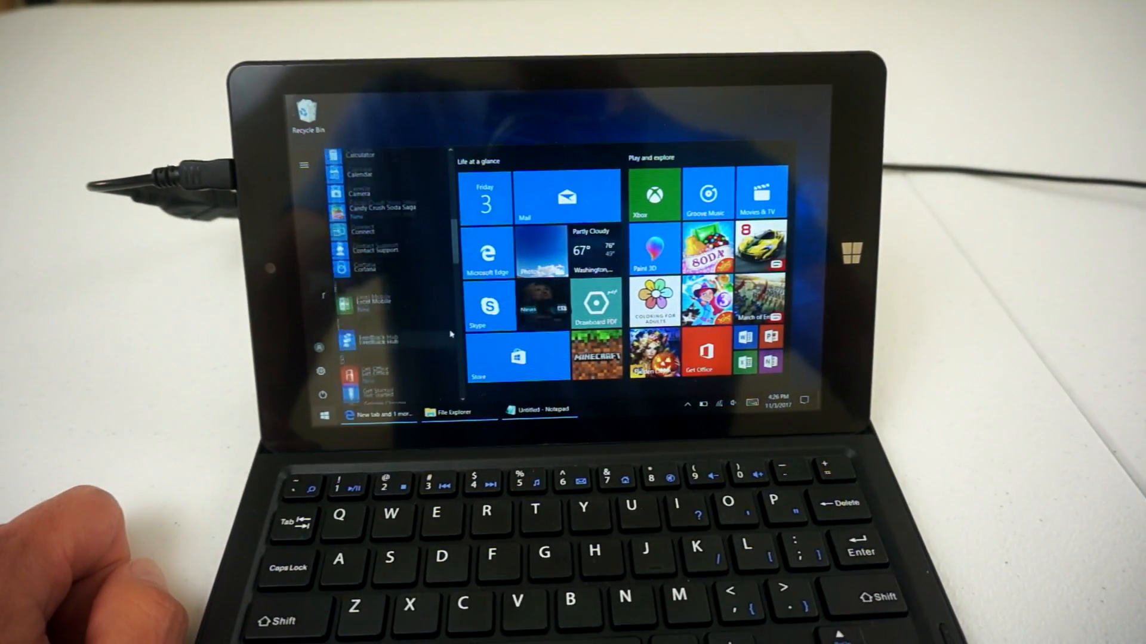
# Enter 'This is a test of the keyboard. I am struggling to type on the small keys.'
pyautogui.scroll(-3)
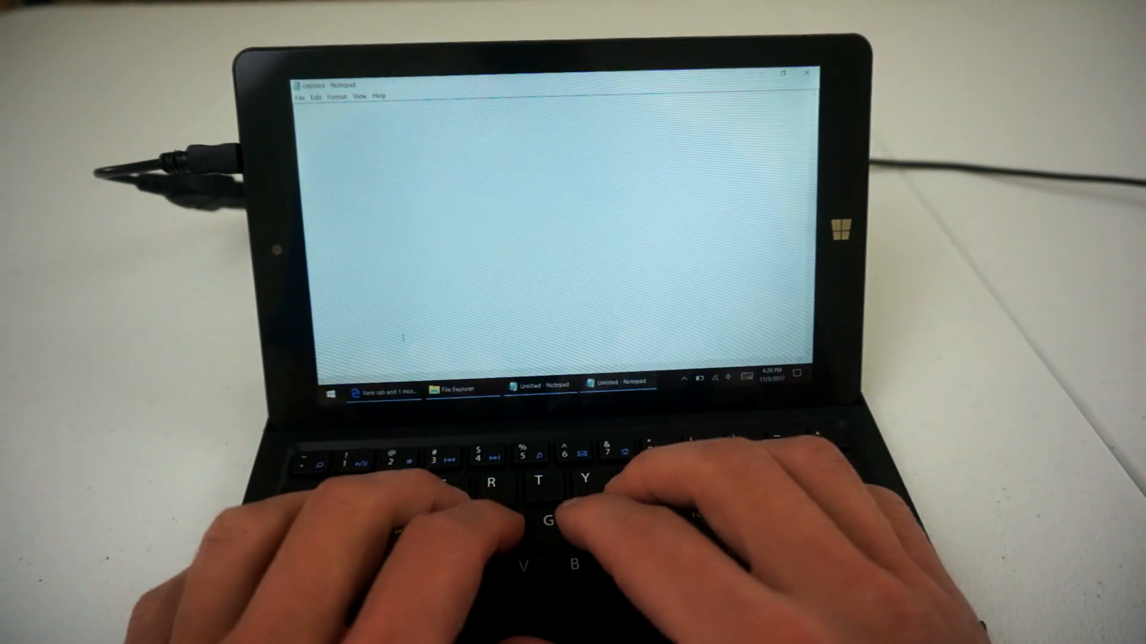
pyautogui.write('This is a')
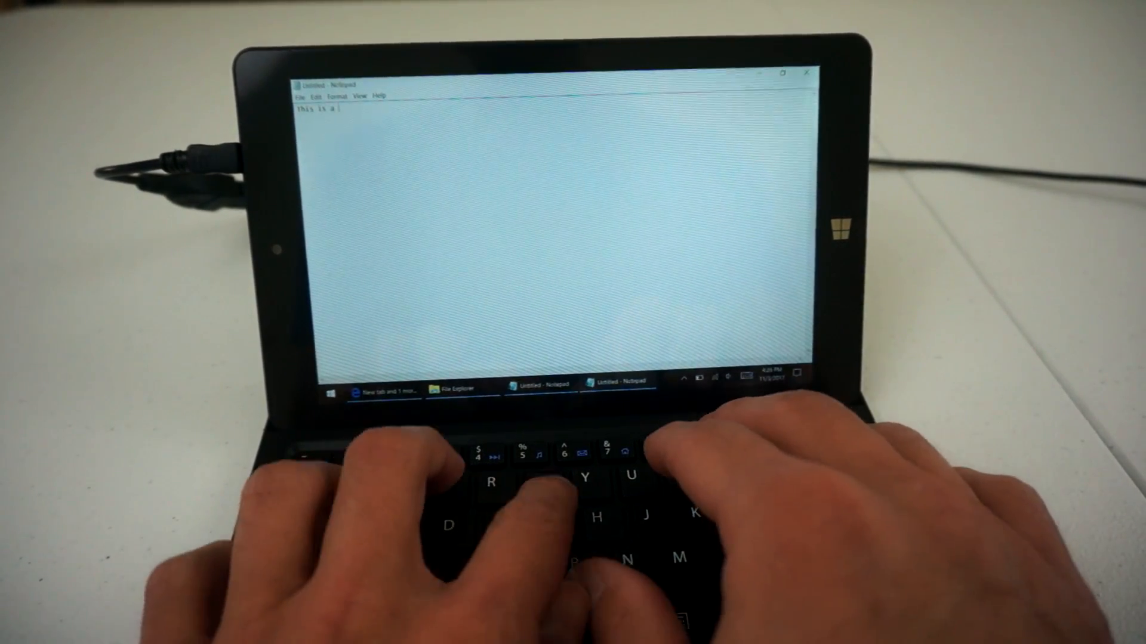
pyautogui.write('test of the keyboard.  I am')
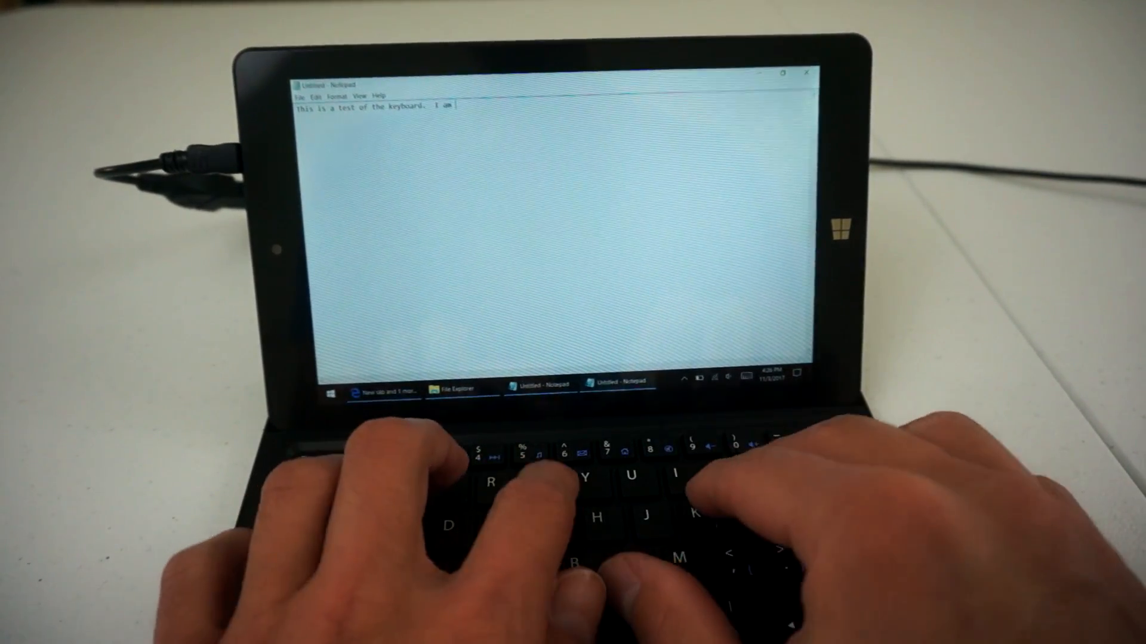
pyautogui.write('struggling ty')
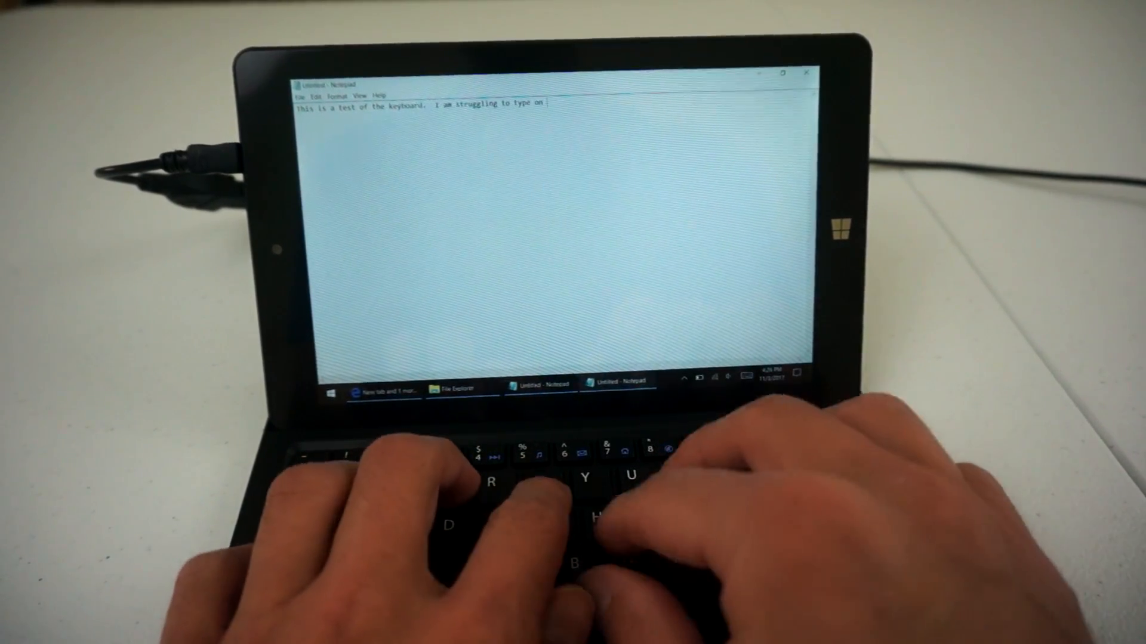
pyautogui.write('the small keys.')
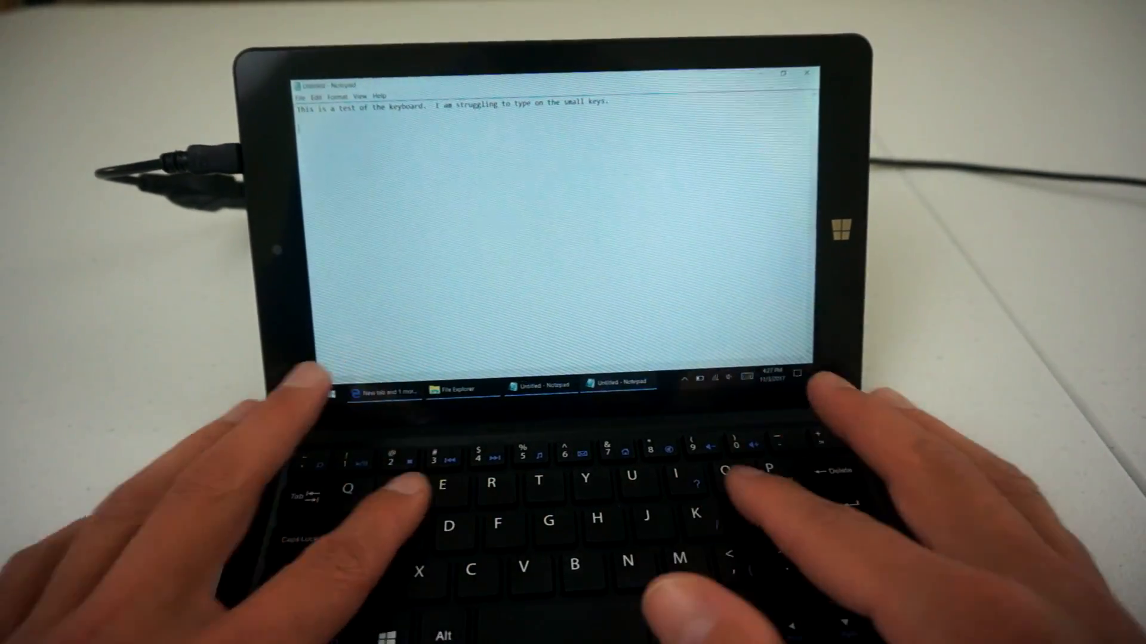
# Add 'The' and a line of repeated x's by holding the x key
pyautogui.write('The ooooooooooooooooooooooo')
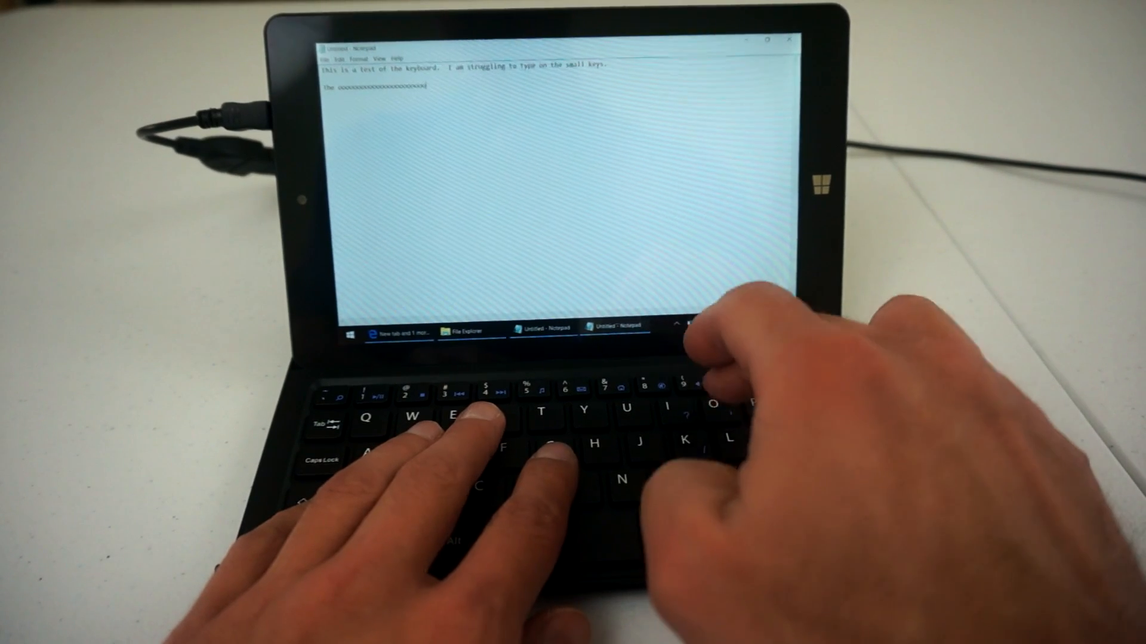
pyautogui.write('xxxxxxxxxxxxxxx')
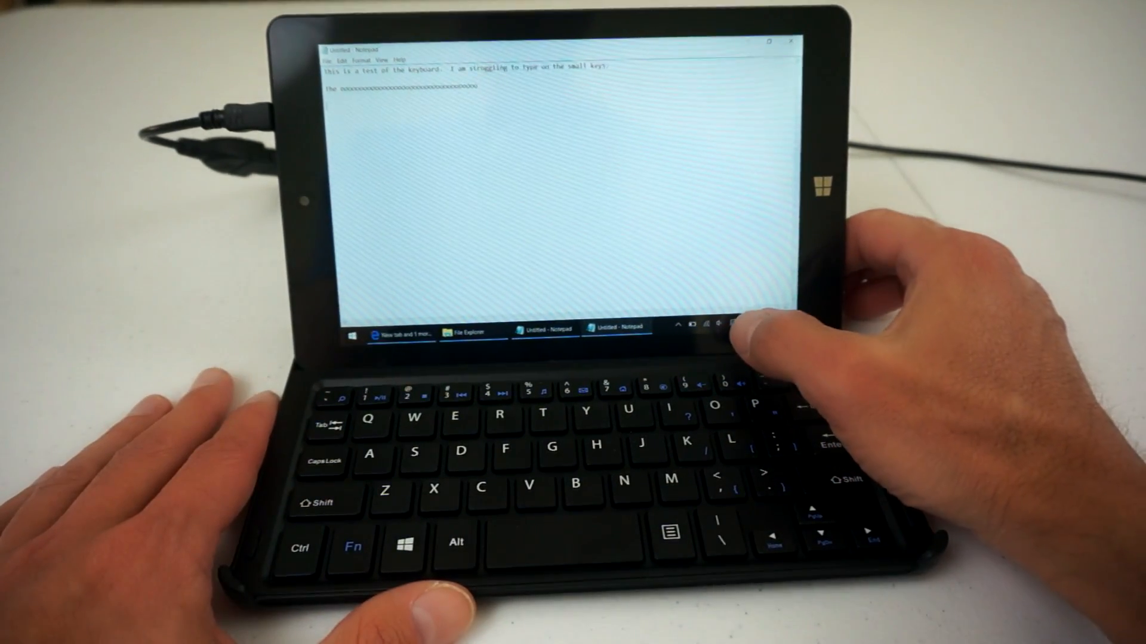
pyautogui.click(738, 325)
pyautogui.write('the onscreen keyboard')
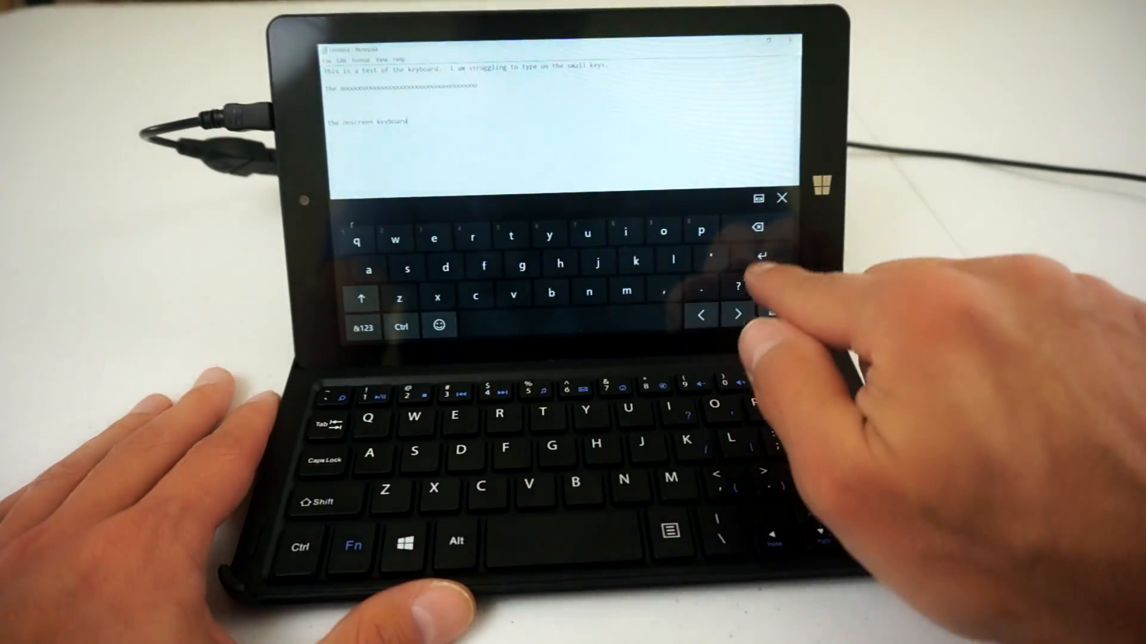
# Enter 'The onscreen keyboard' with the touch keyboard, then dismiss it
pyautogui.click(782, 198)
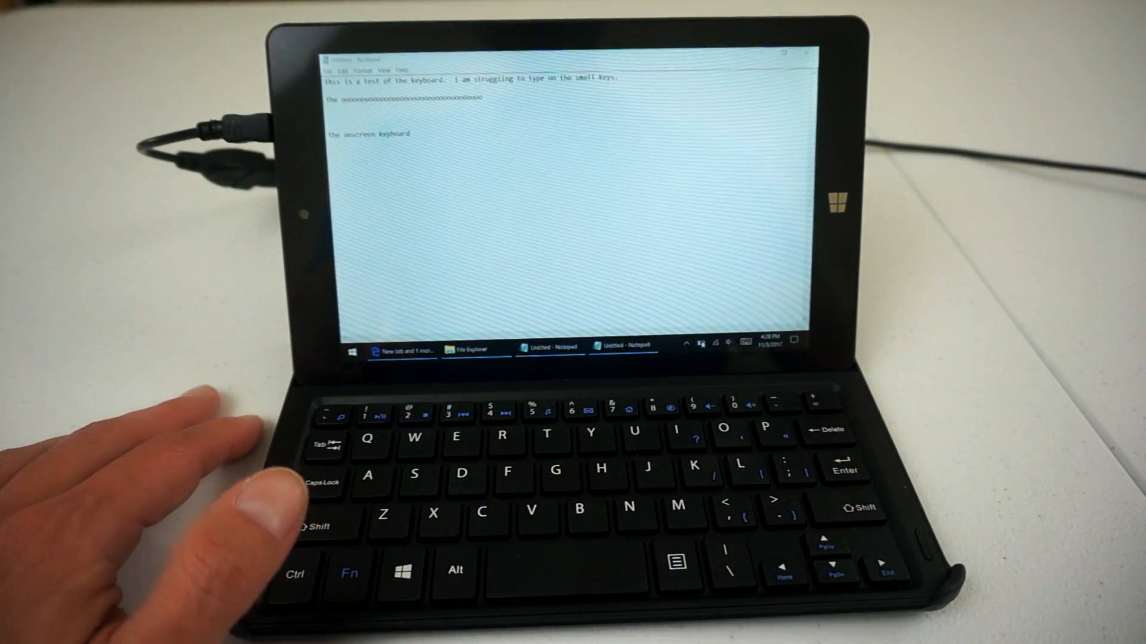
pyautogui.click(716, 344)
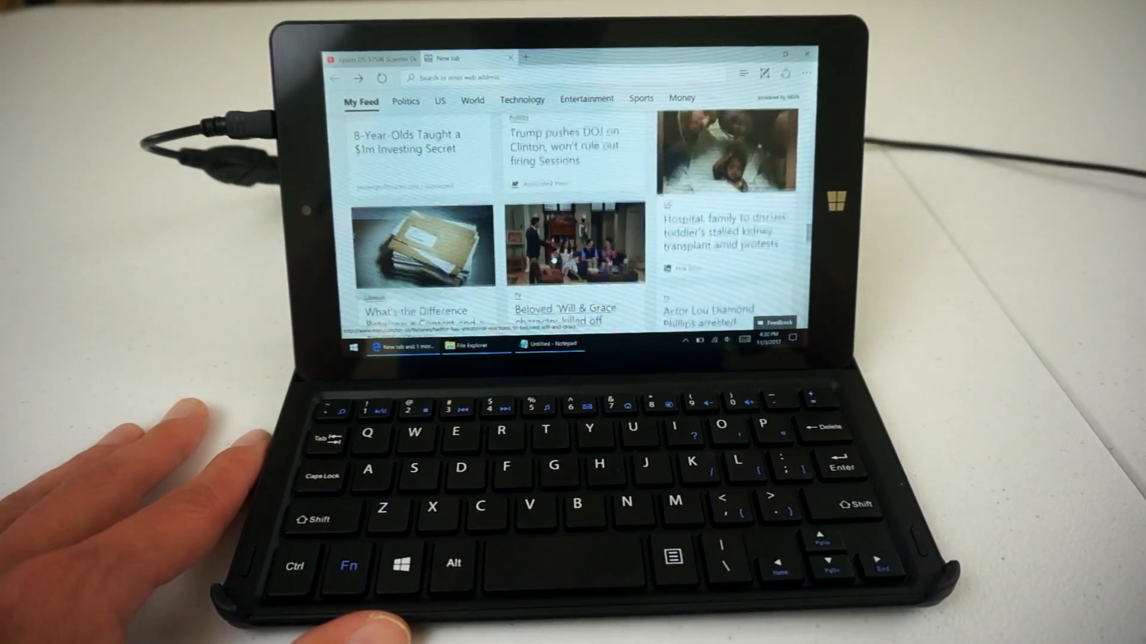
# Scroll down through the Edge new-tab news feed
pyautogui.scroll(-3)
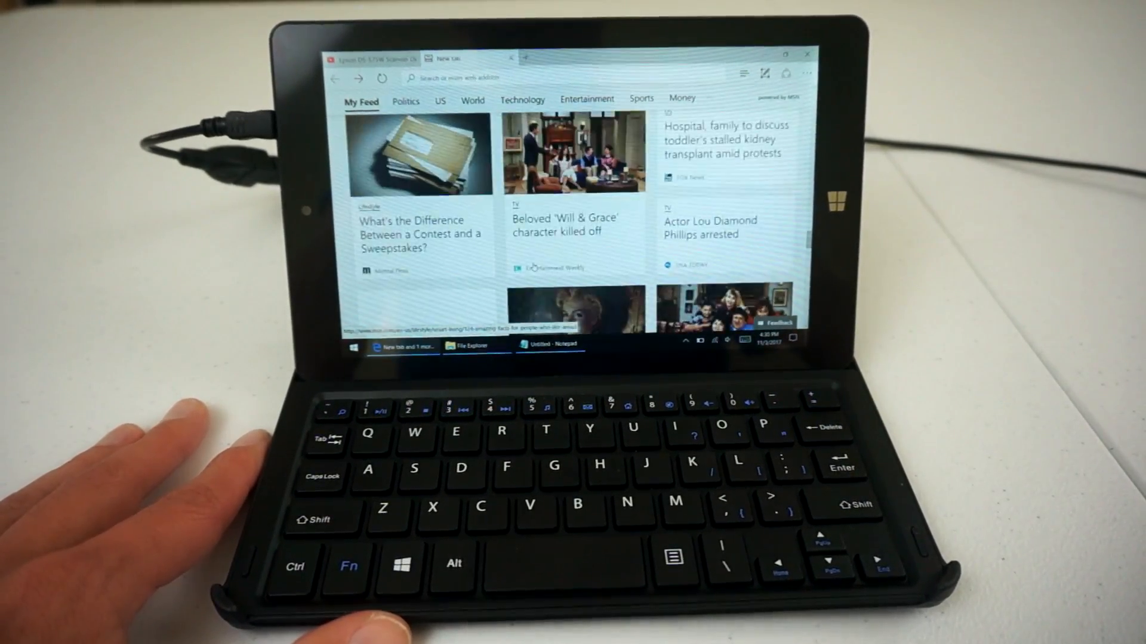
pyautogui.scroll(-3)
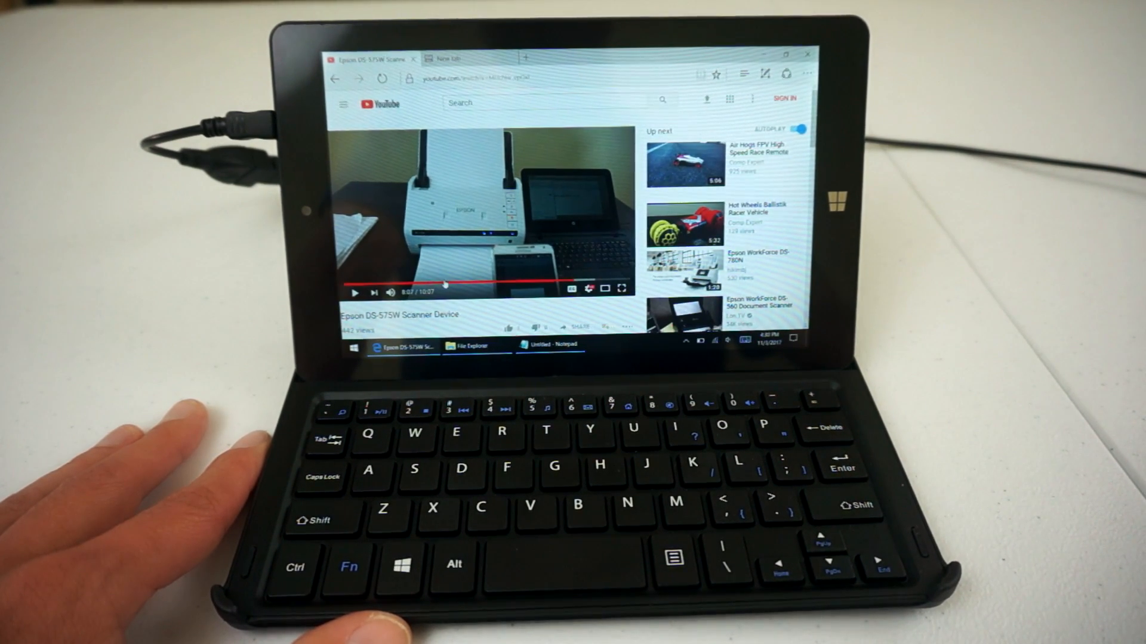
# Play the Epson DS-575W video full screen and confirm its quality is 720p60
pyautogui.click(421, 279)
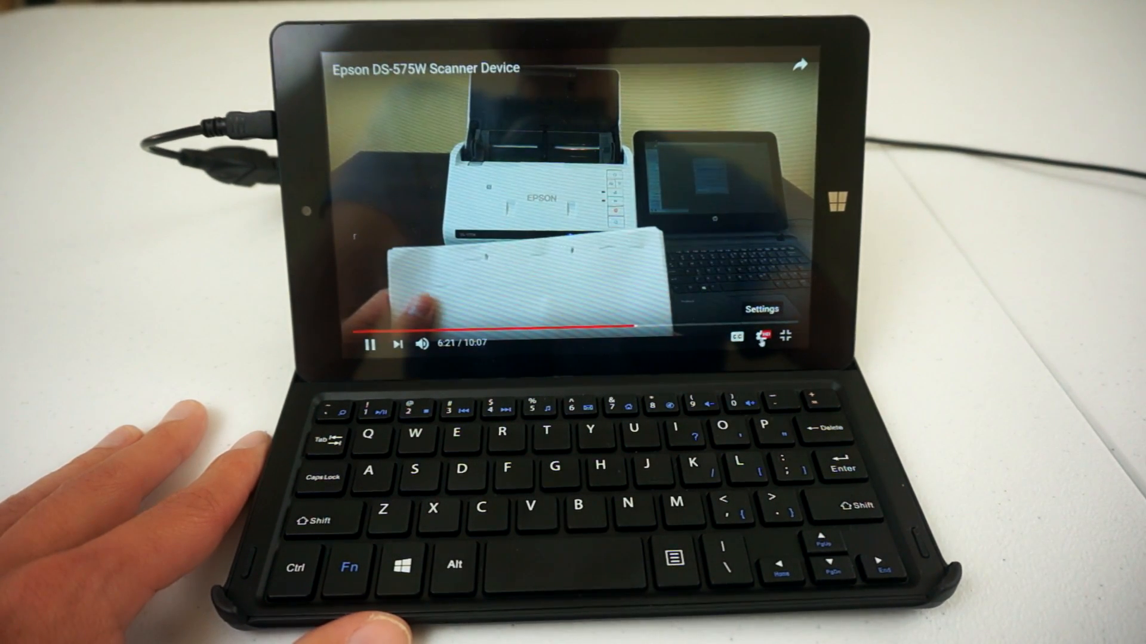
pyautogui.click(762, 337)
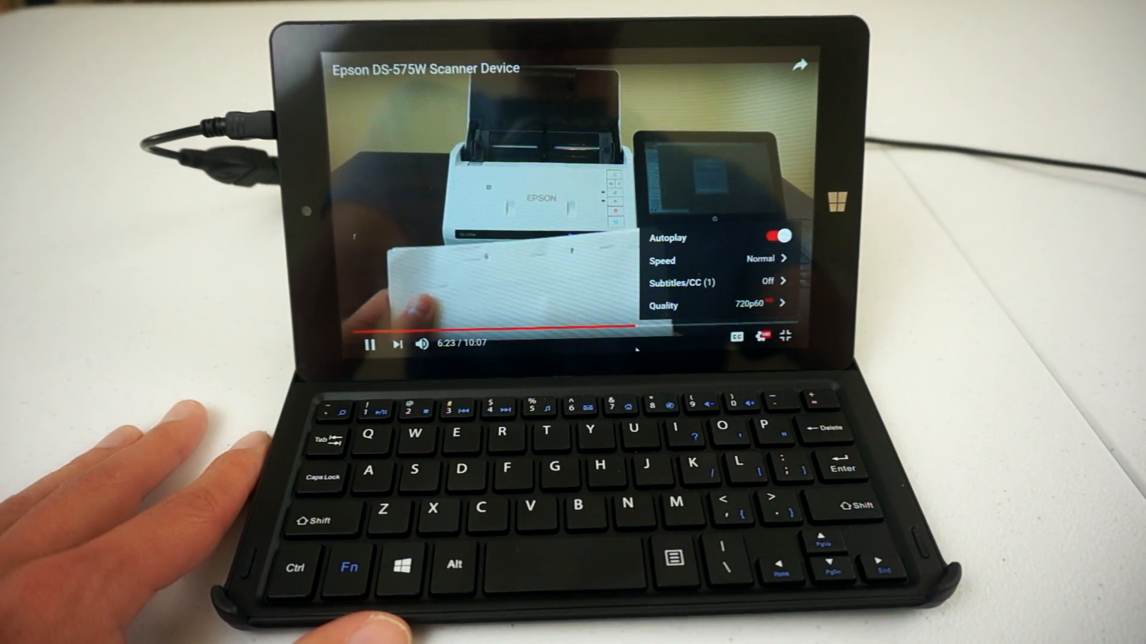